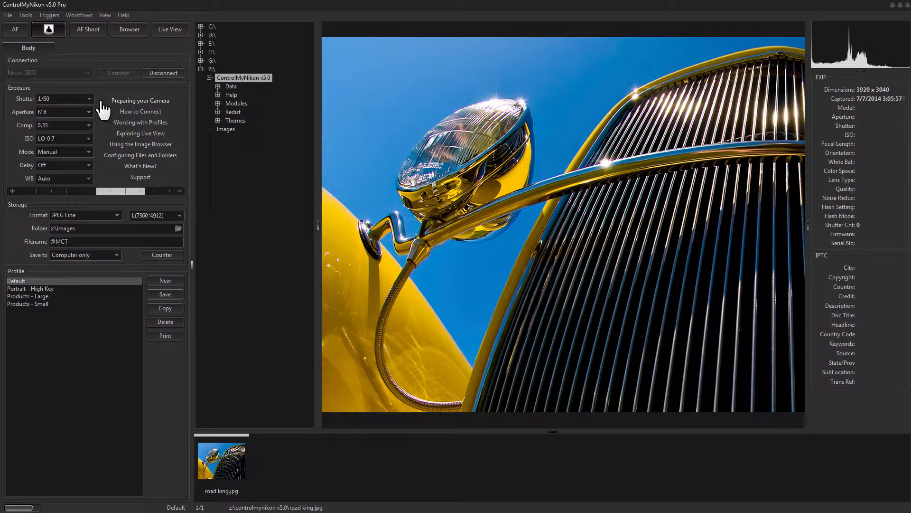
Step: Set the camera shutter speed to Bulb
click(88, 99)
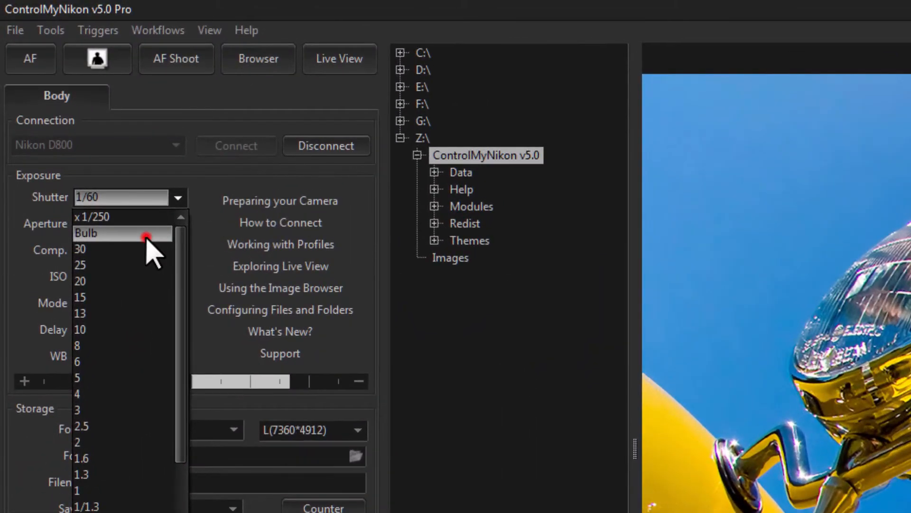
click(145, 27)
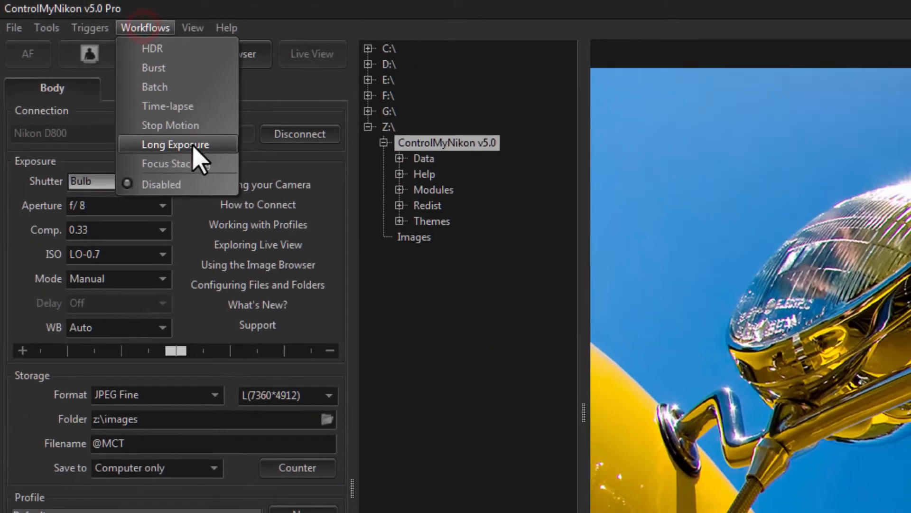
Step: Add the Long Exposure workflow and review its calculated exposure time field
click(175, 144)
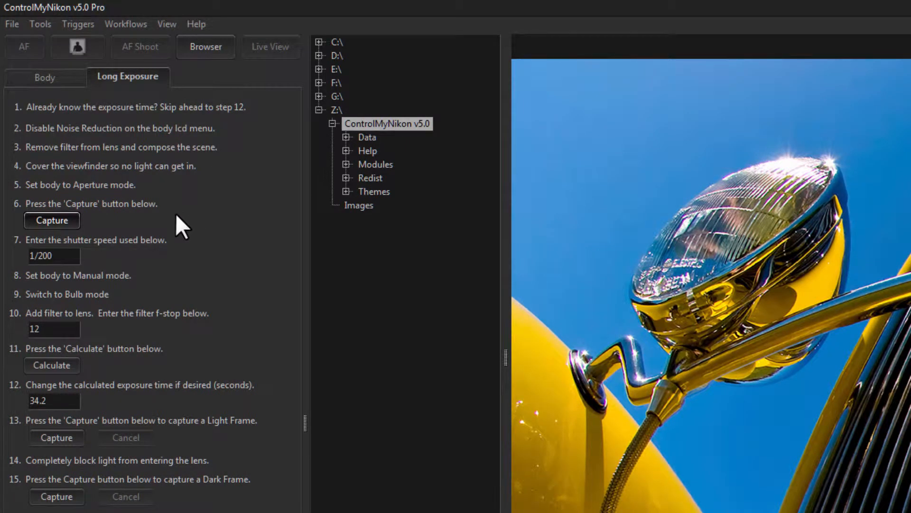
mouse_move(137, 264)
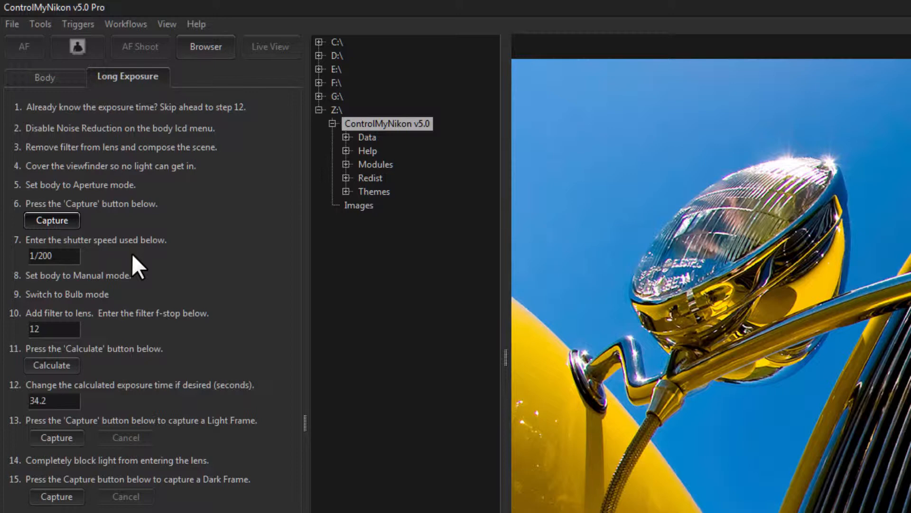
mouse_move(38, 114)
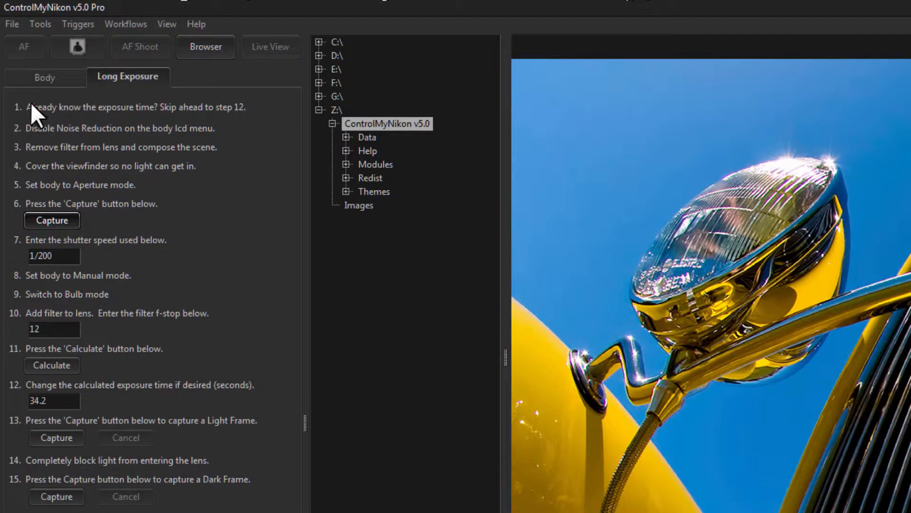
click(44, 76)
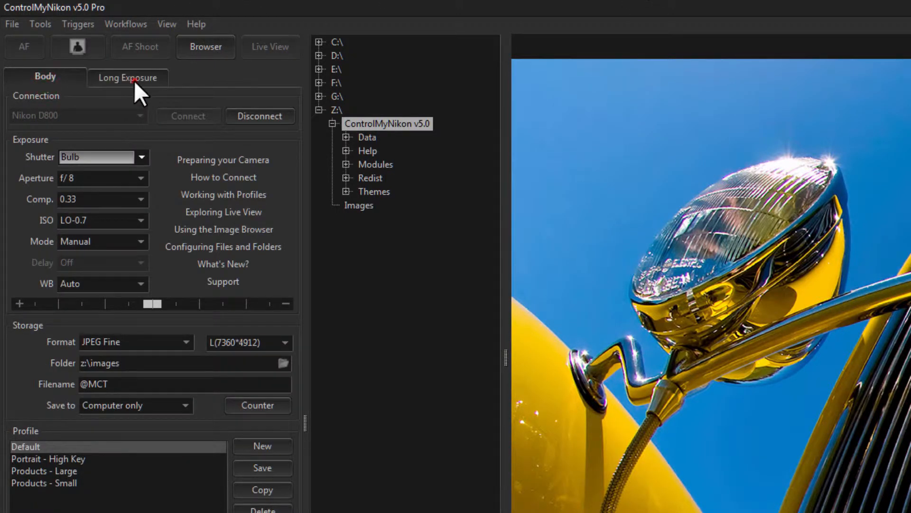
click(128, 76)
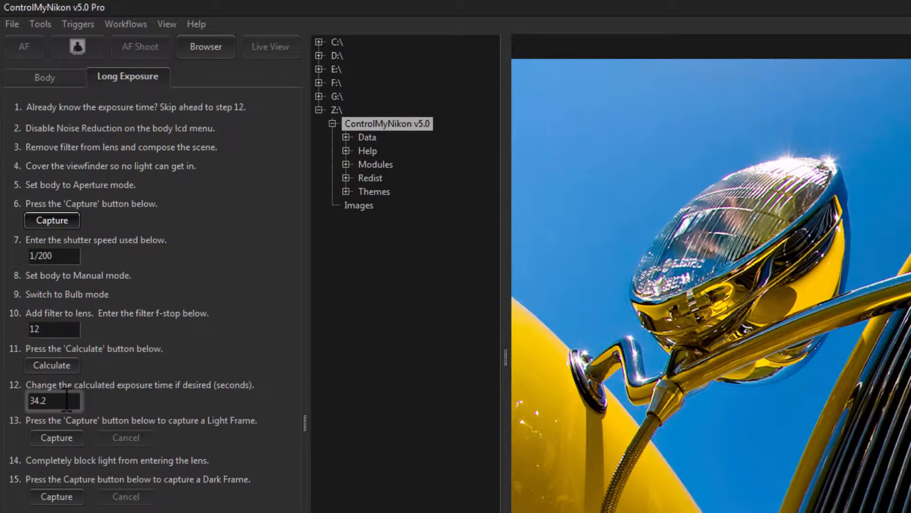
click(52, 401)
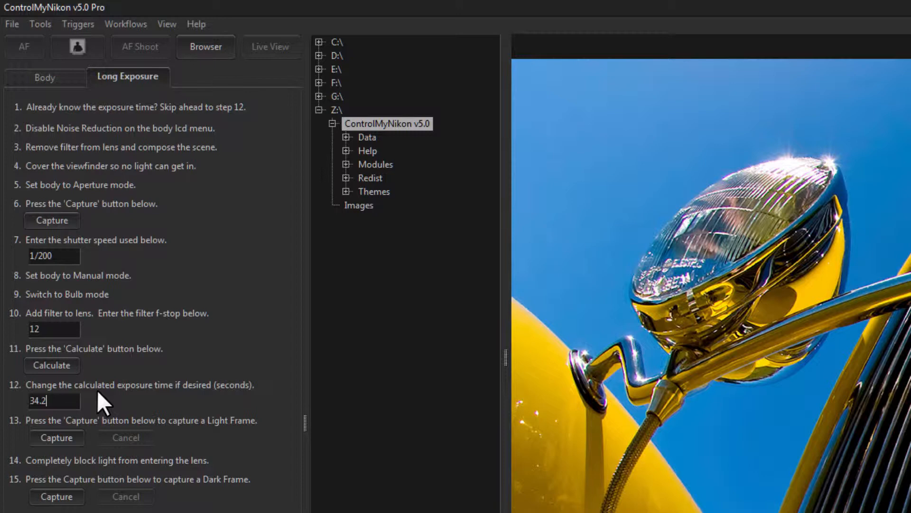
Step: Return to the camera body settings tab
click(45, 76)
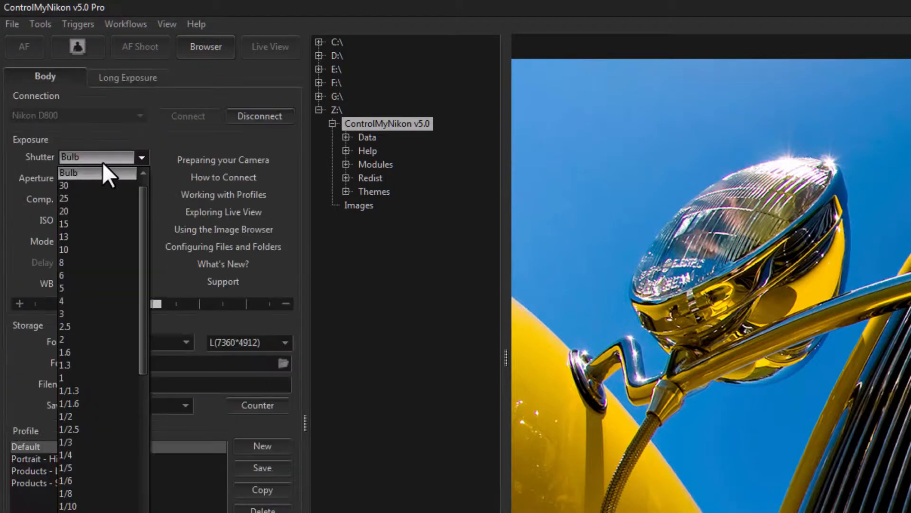
mouse_move(94, 185)
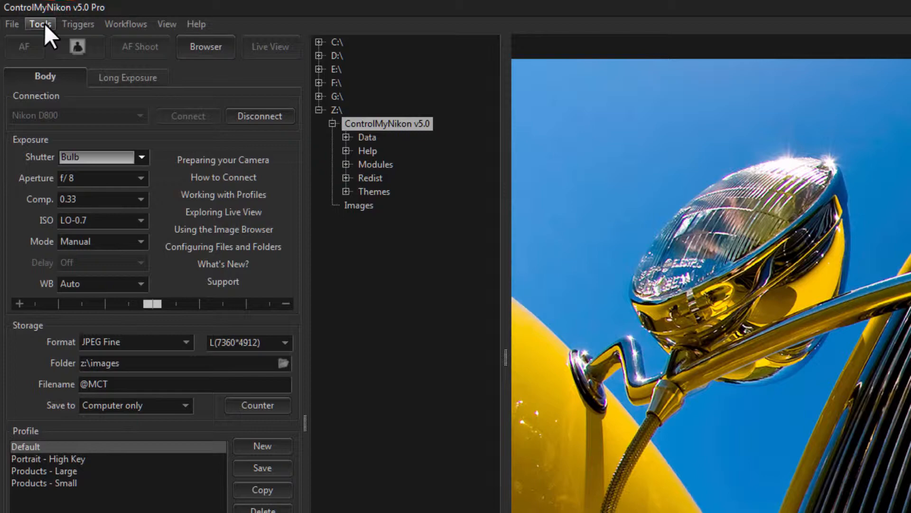
click(40, 23)
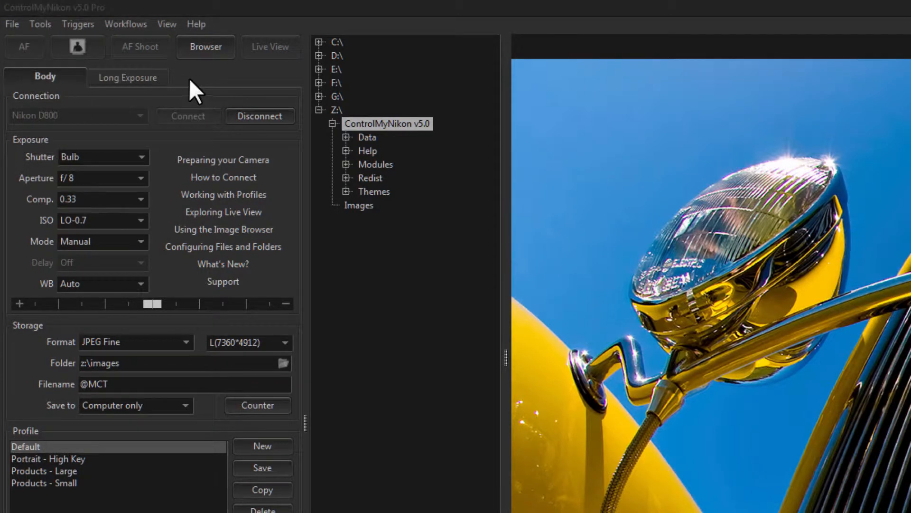
Step: Reopen the Long Exposure tab showing shutter 1/200, f-stop 12 and 34.2 s
click(127, 77)
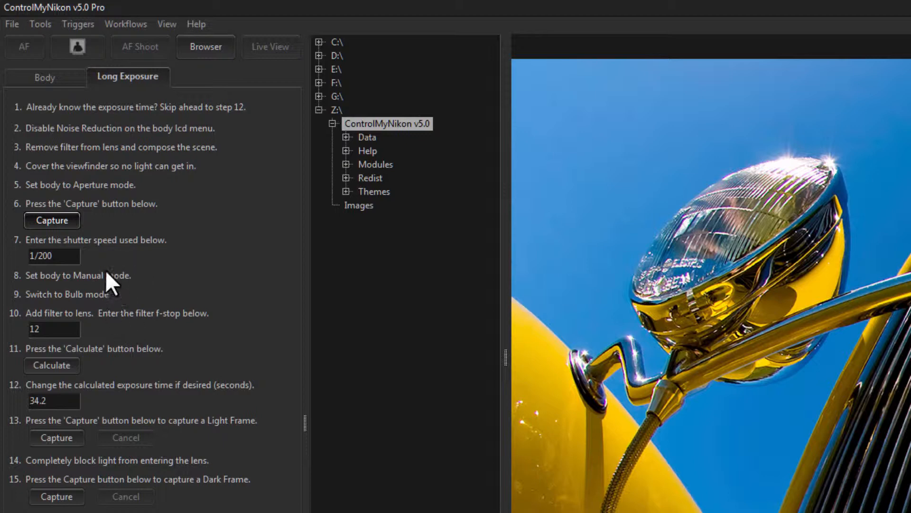
click(54, 256)
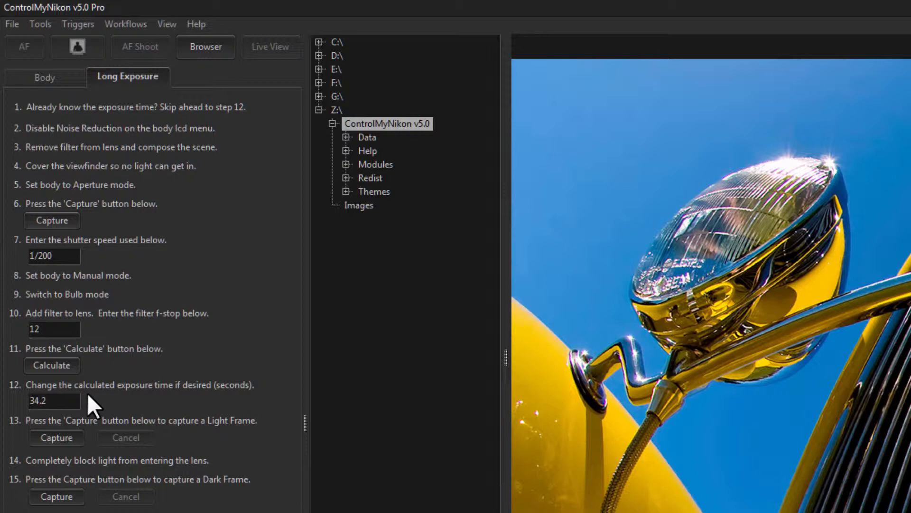
mouse_move(108, 370)
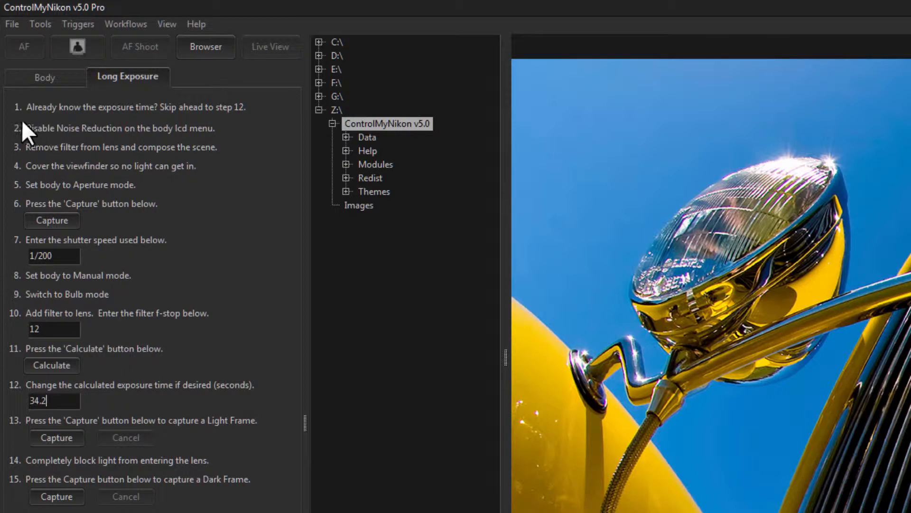
mouse_move(90, 165)
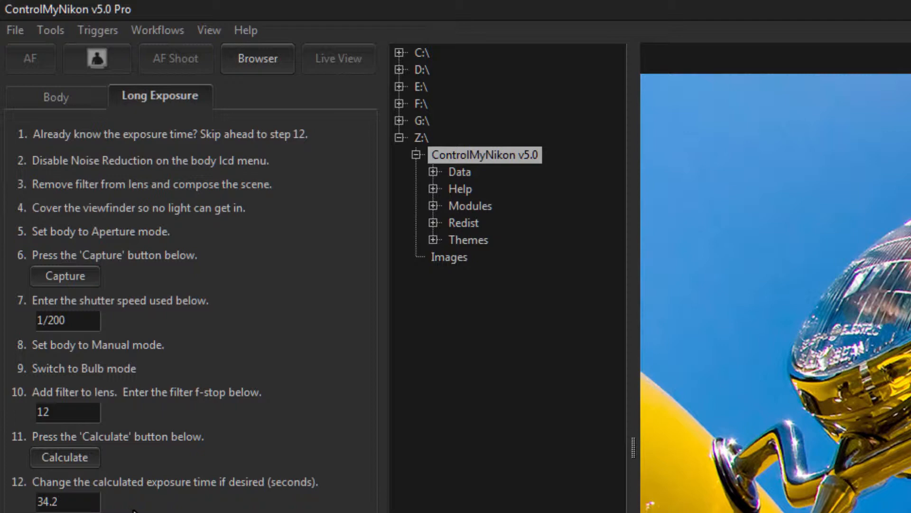
mouse_move(218, 305)
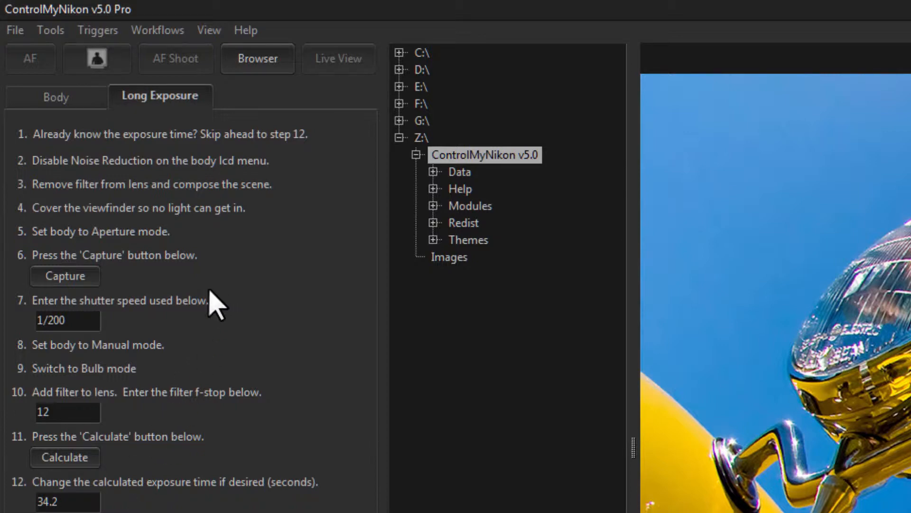
mouse_move(40, 180)
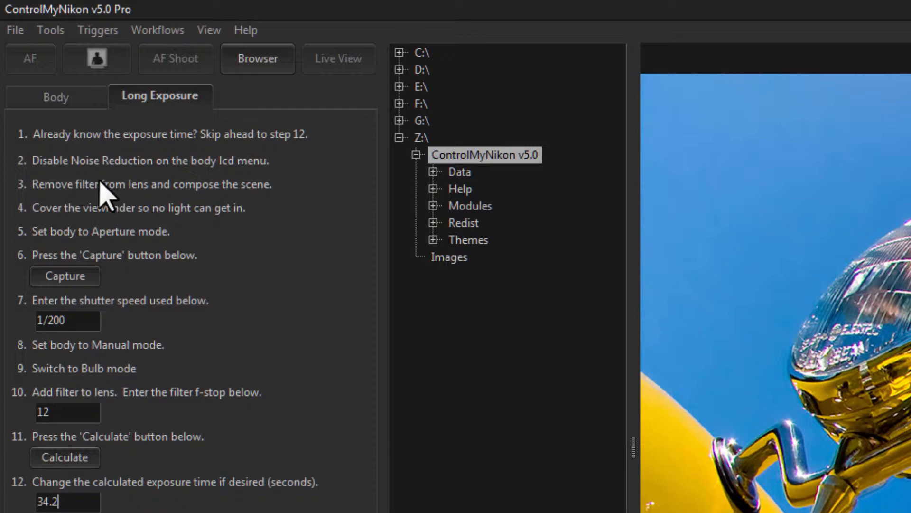
mouse_move(142, 215)
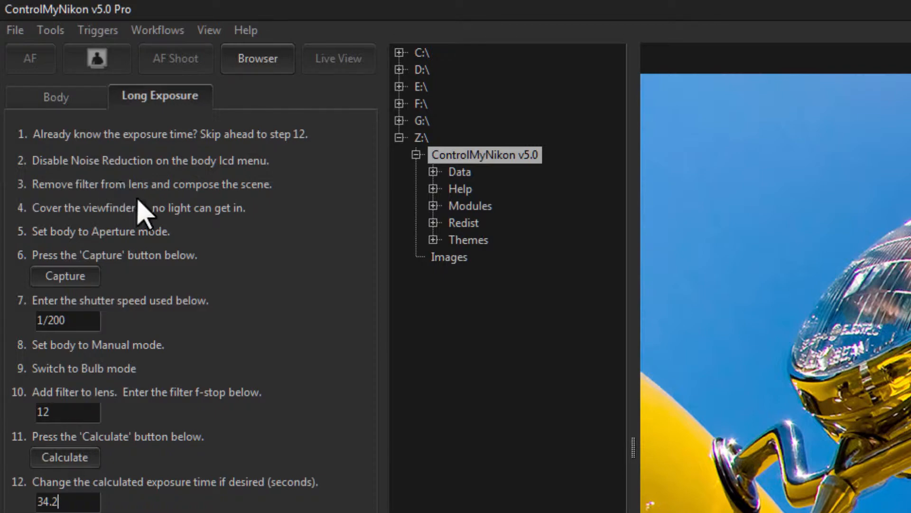
mouse_move(32, 509)
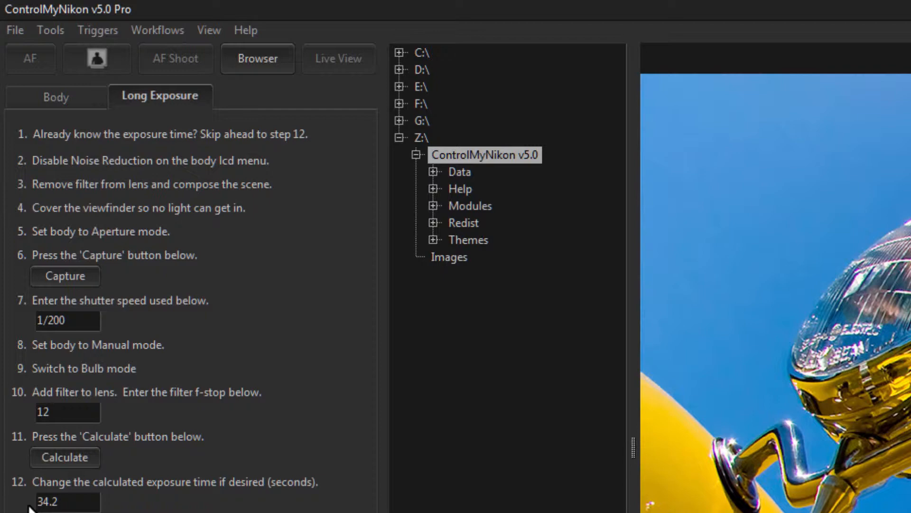
click(67, 501)
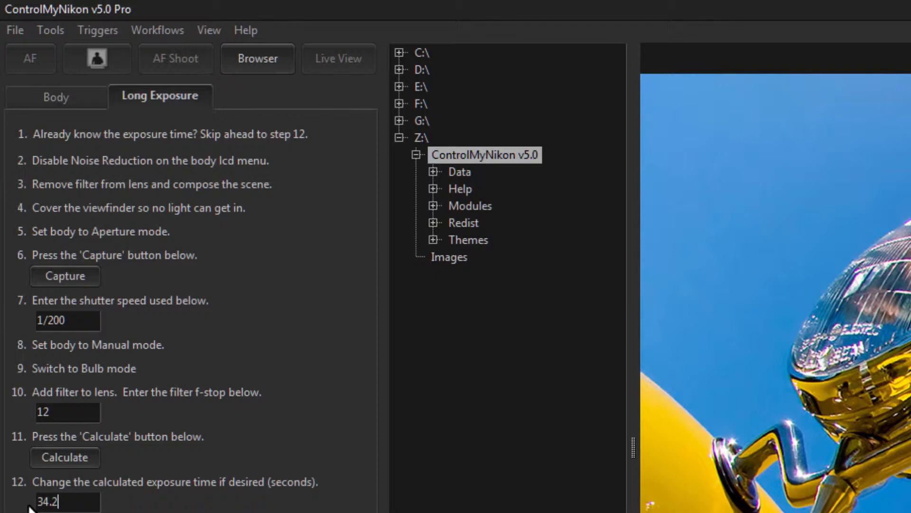
mouse_move(325, 30)
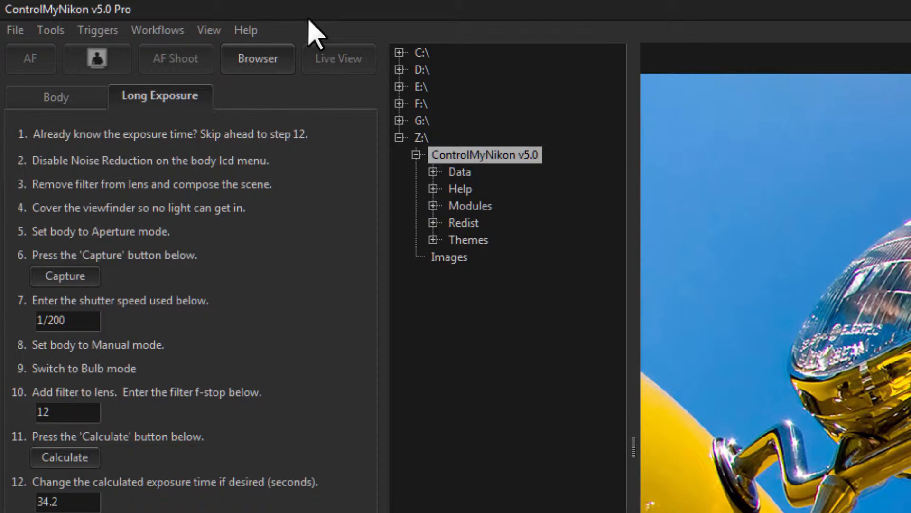
click(67, 502)
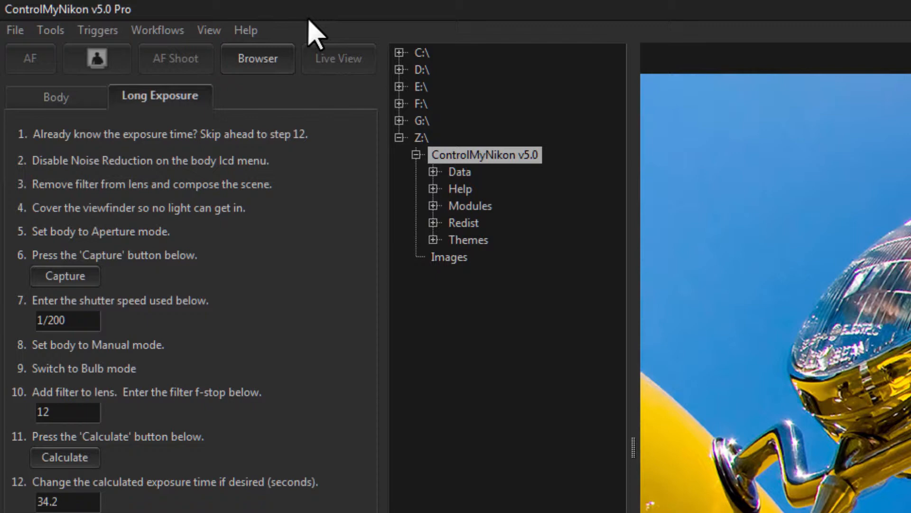
mouse_move(28, 191)
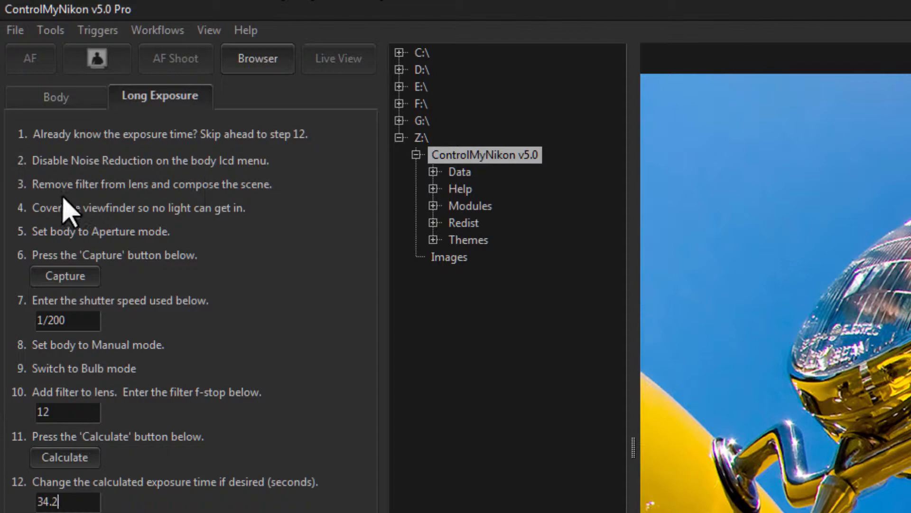
mouse_move(55, 218)
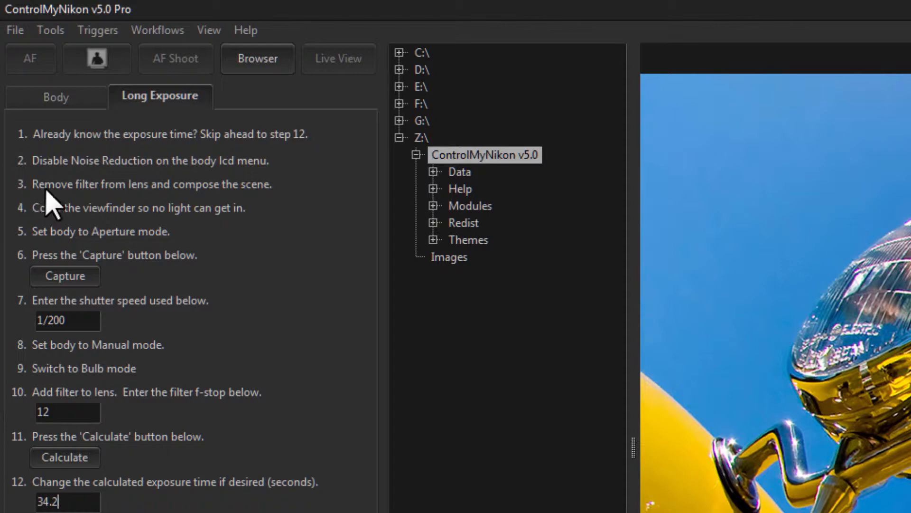
mouse_move(209, 207)
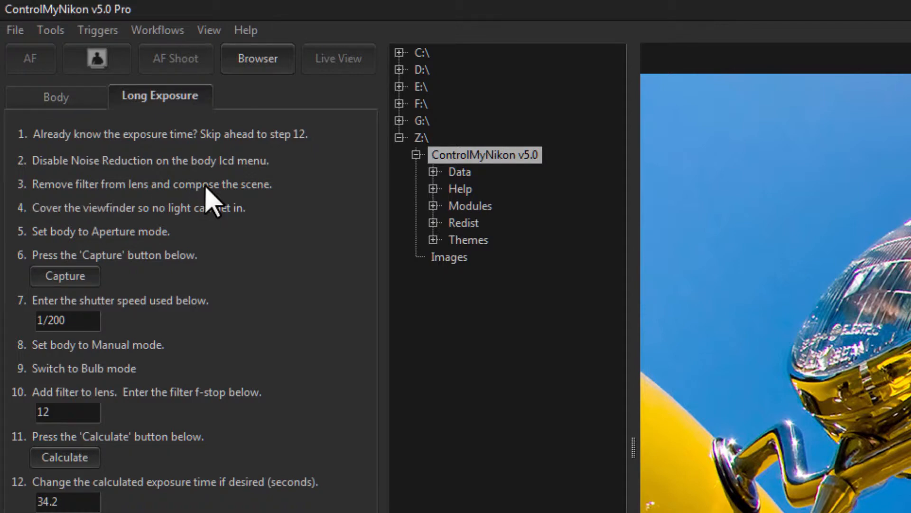
click(67, 501)
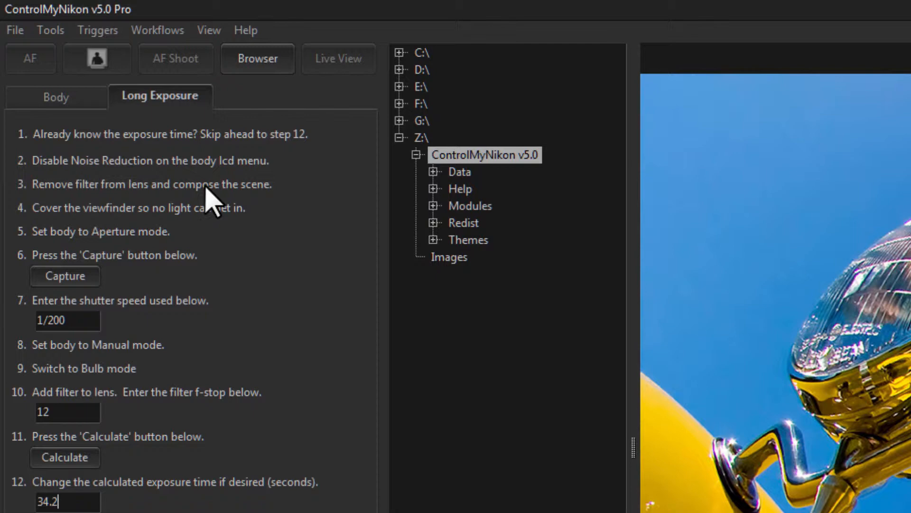
mouse_move(241, 241)
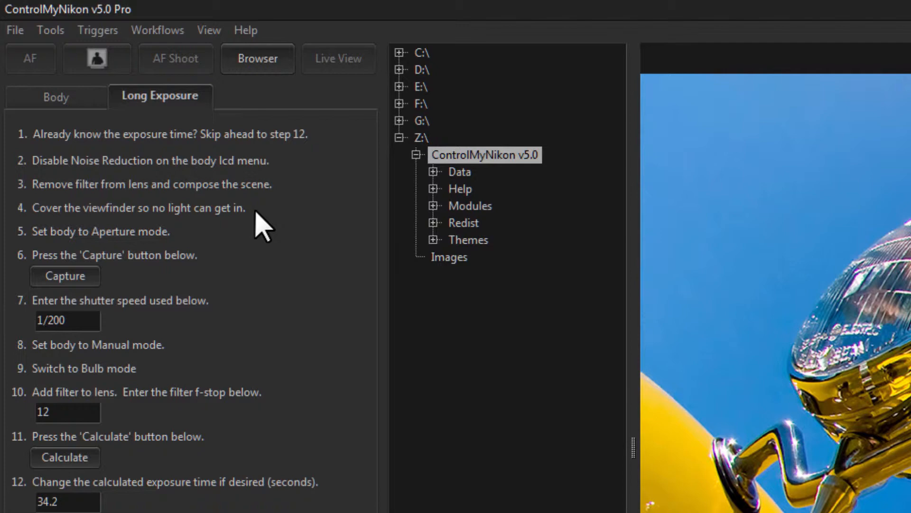
click(65, 501)
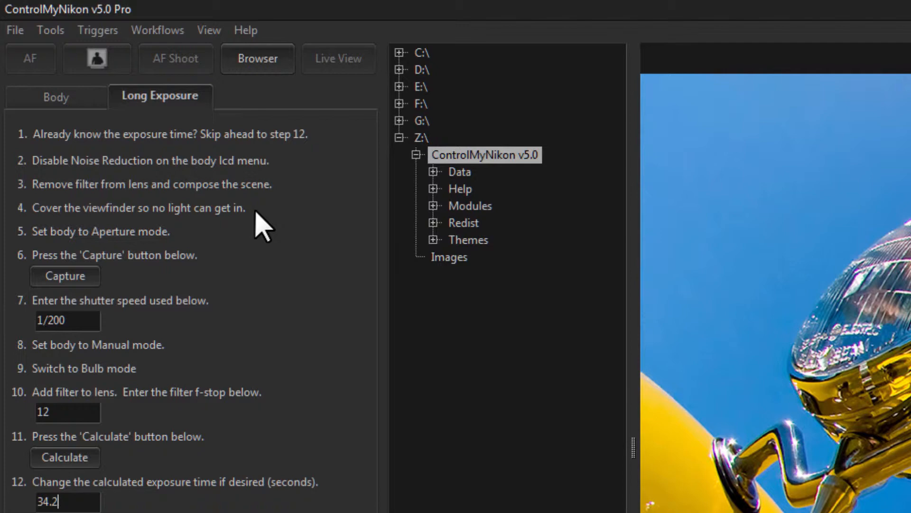
mouse_move(191, 251)
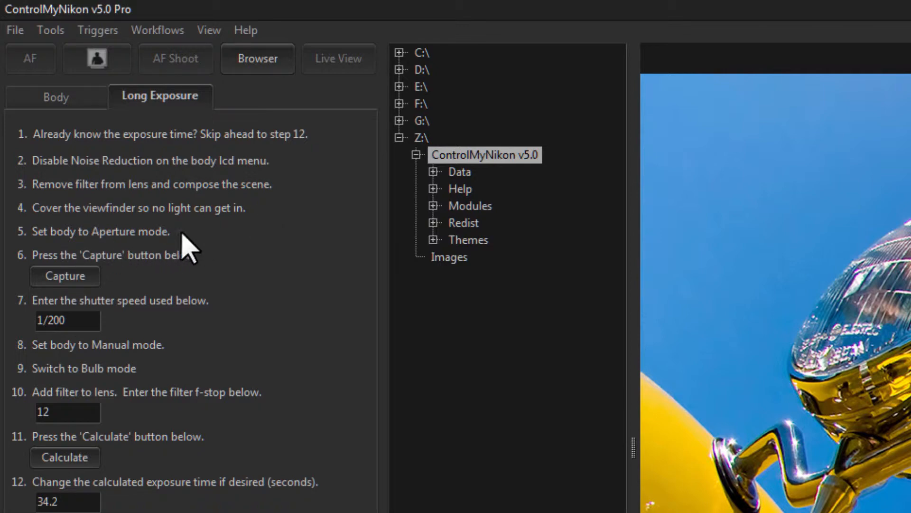
click(64, 276)
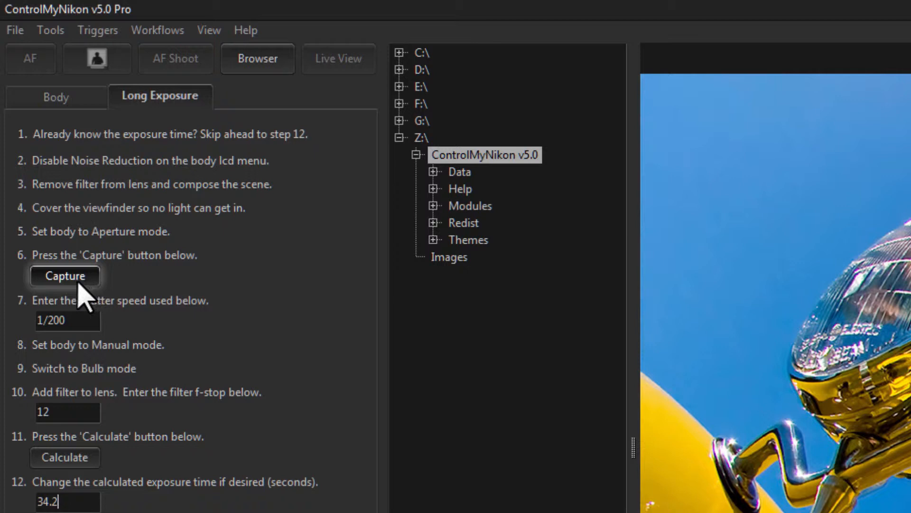
mouse_move(111, 302)
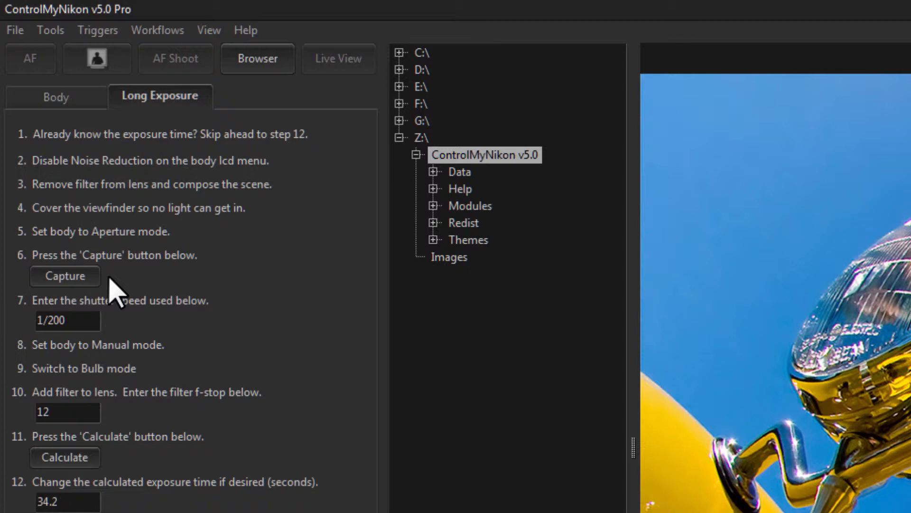
mouse_move(106, 238)
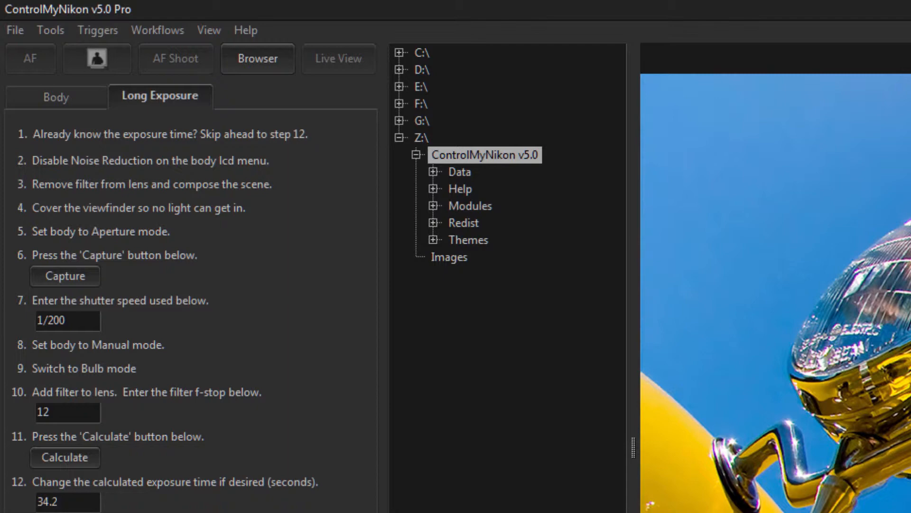
click(67, 320)
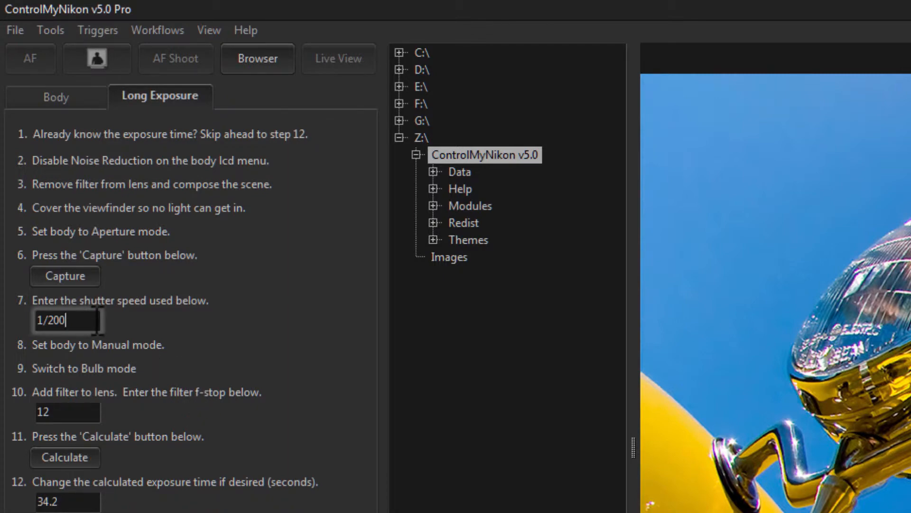
mouse_move(105, 395)
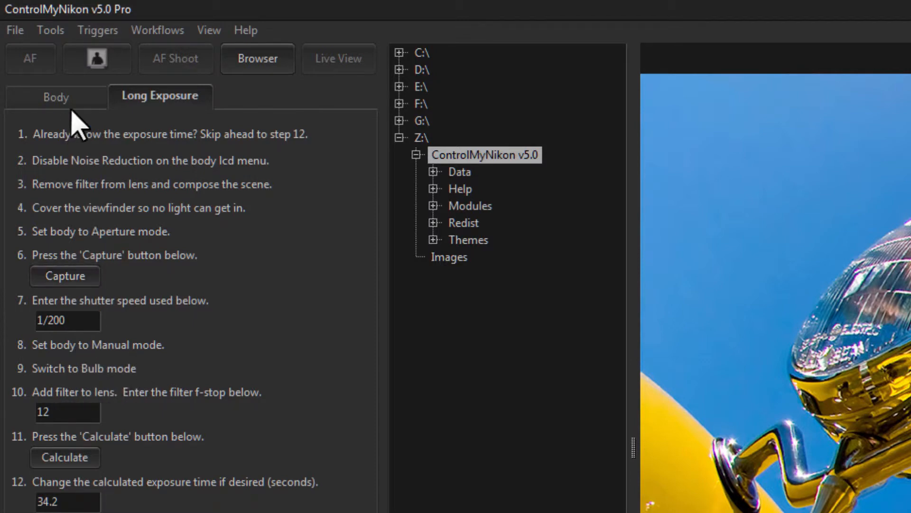
click(160, 95)
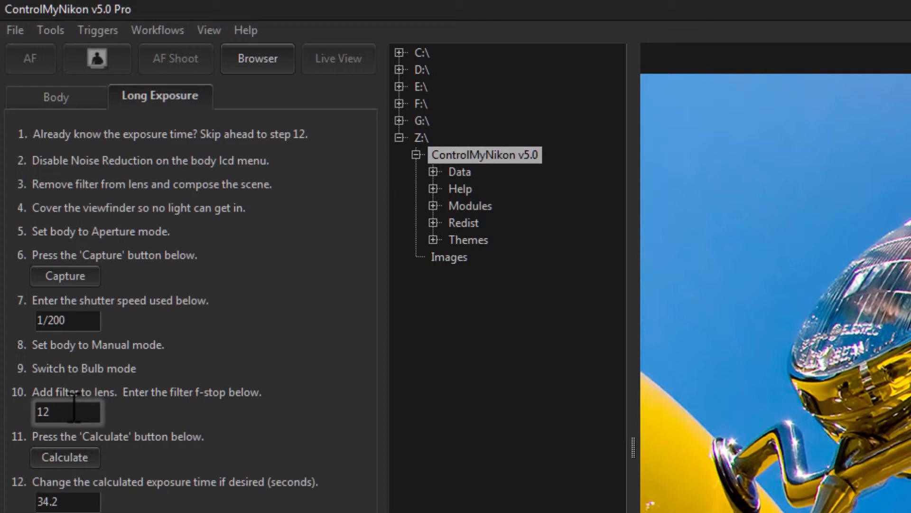
mouse_move(268, 438)
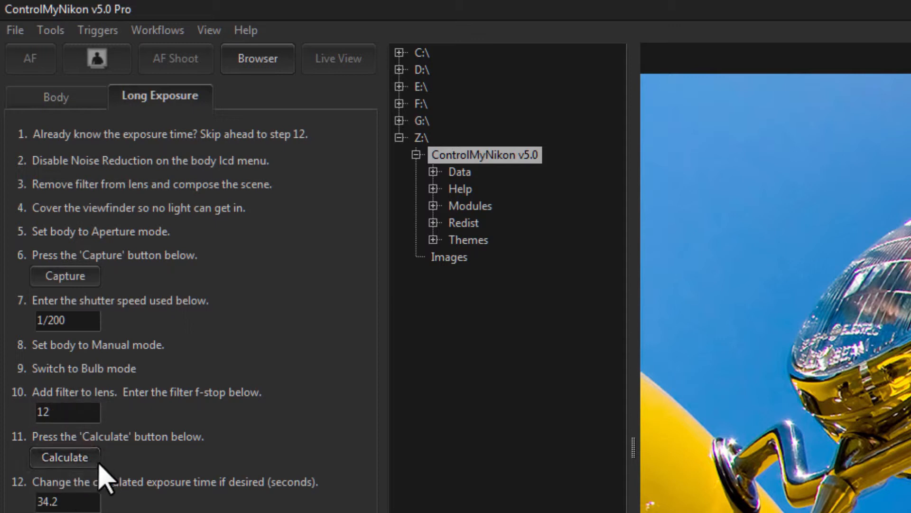
Step: Recalculate the long-exposure time from the entered shutter and filter values
click(65, 457)
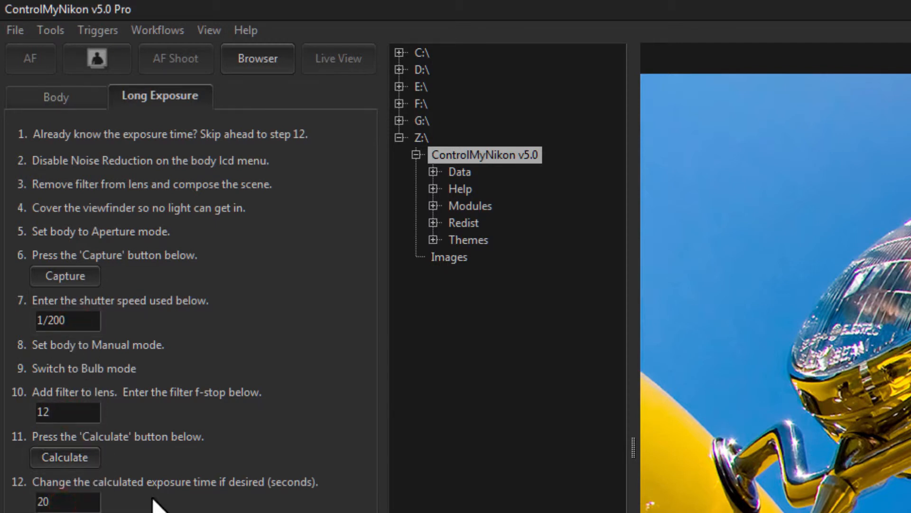
mouse_move(125, 506)
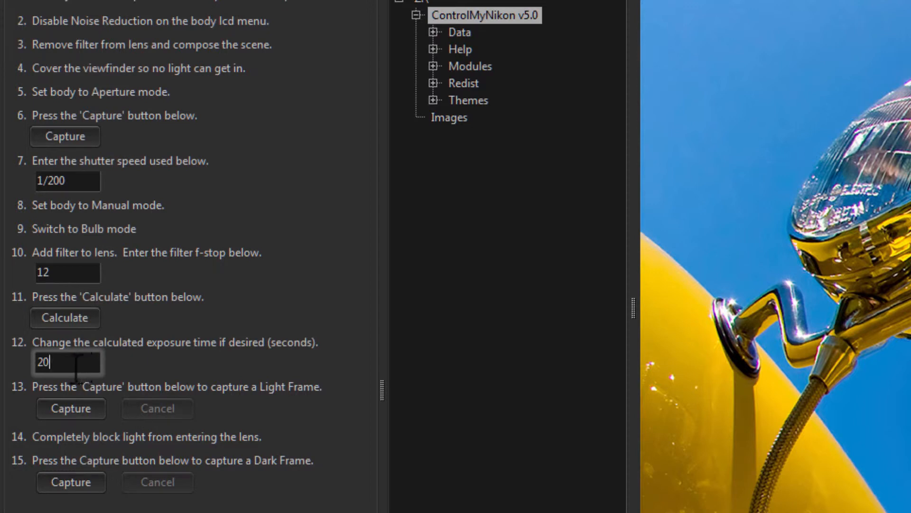
mouse_move(102, 436)
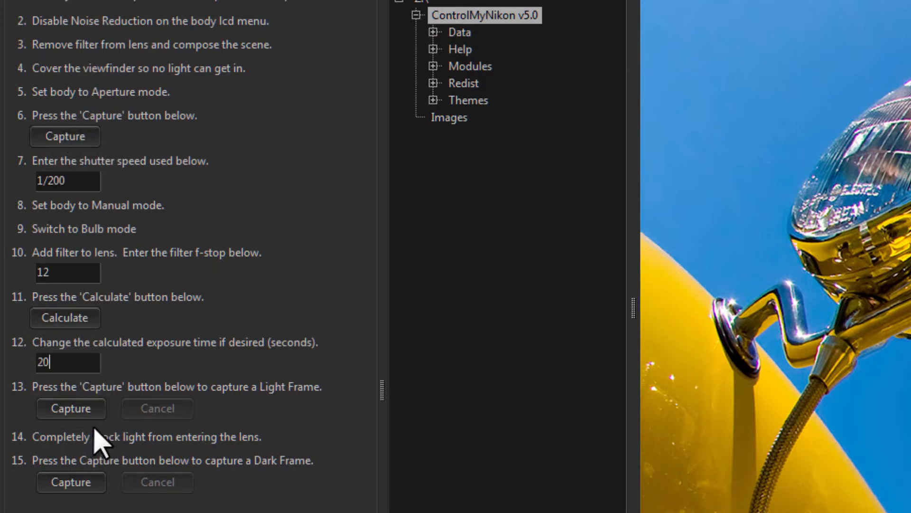
mouse_move(154, 378)
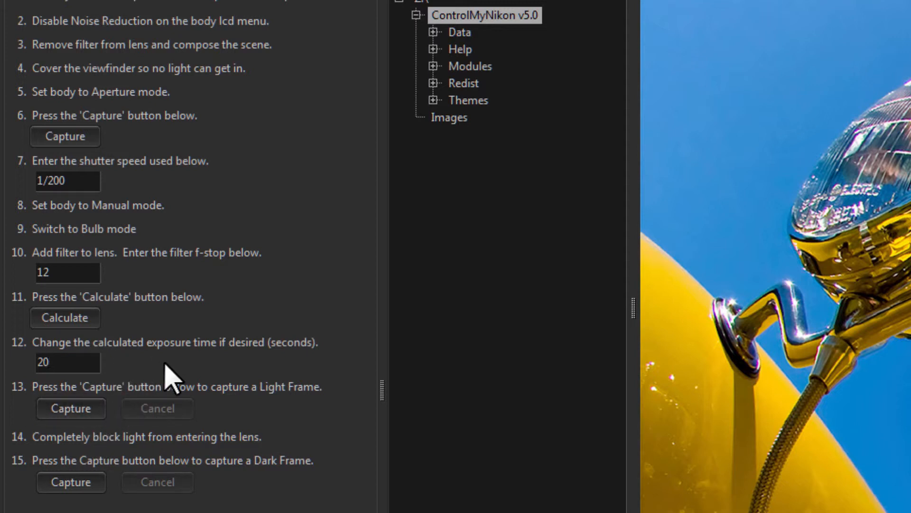
Step: Capture a light frame at the 20-second exposure, producing 000047.jpg
click(70, 408)
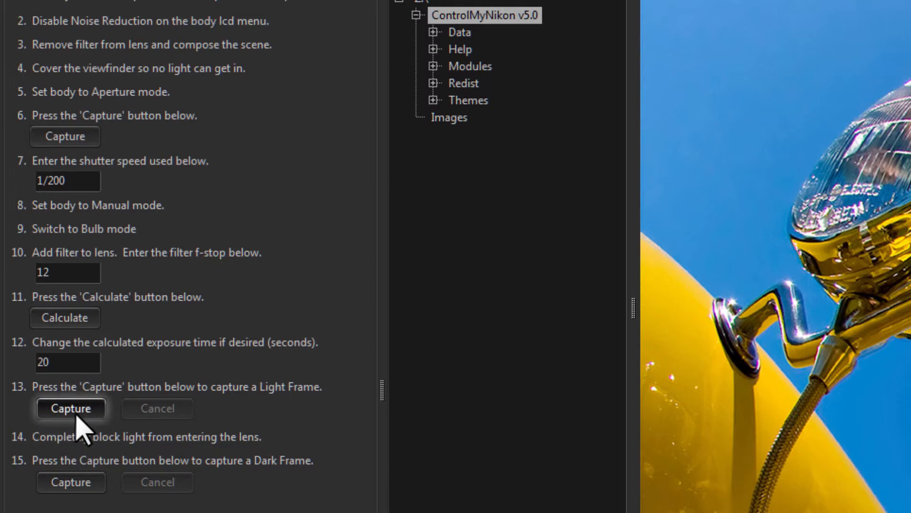
click(68, 362)
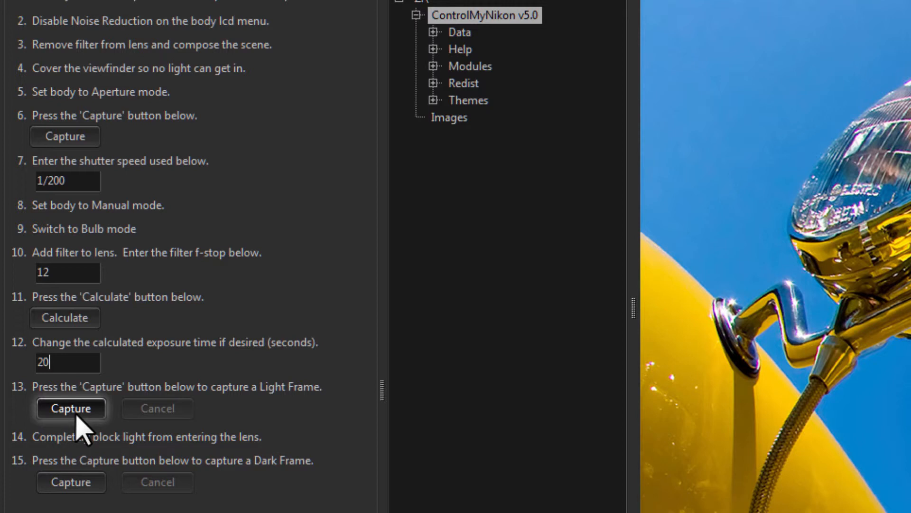
click(71, 408)
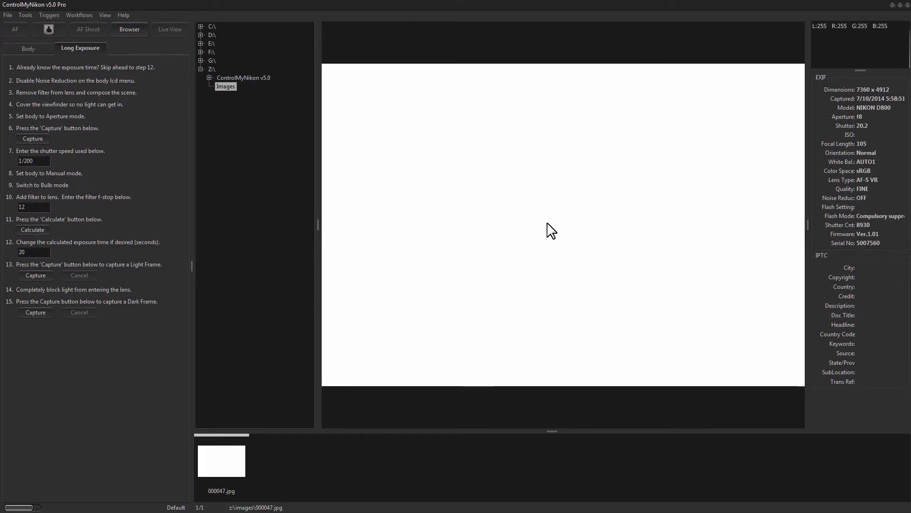
mouse_move(408, 242)
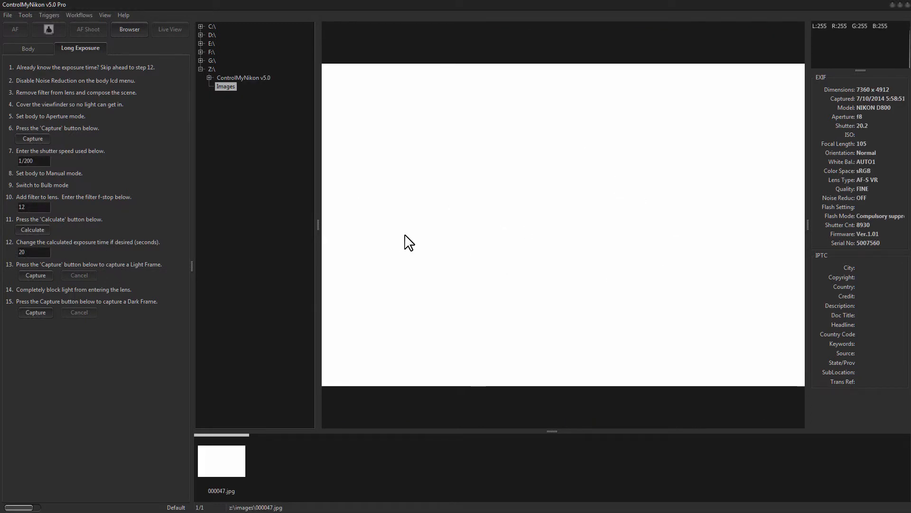